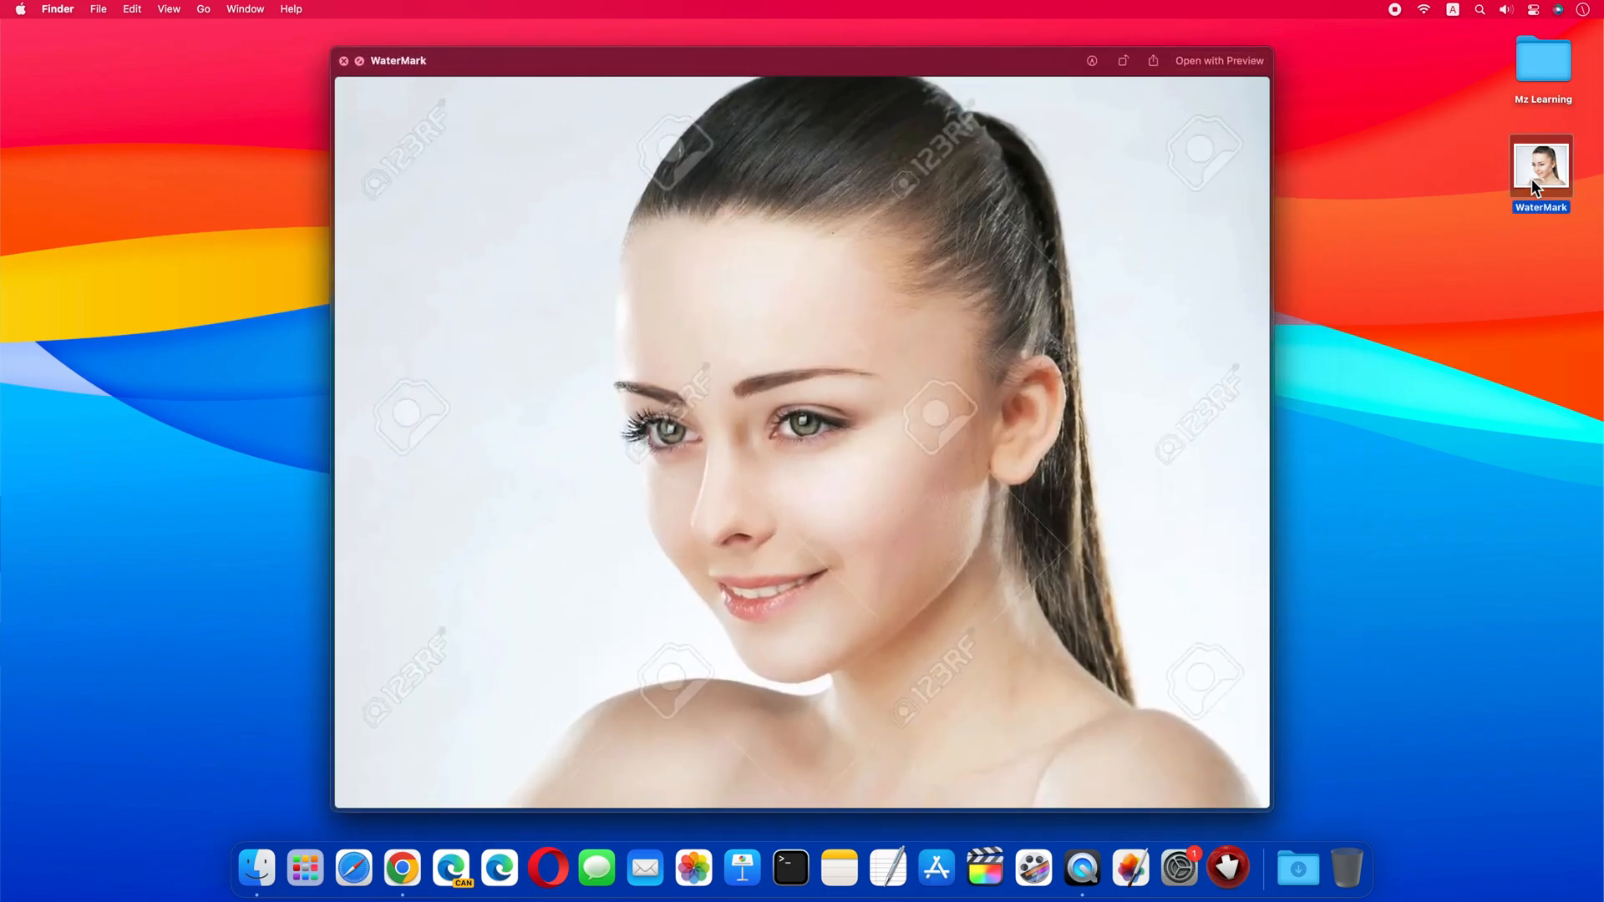
mouse_move(1083, 343)
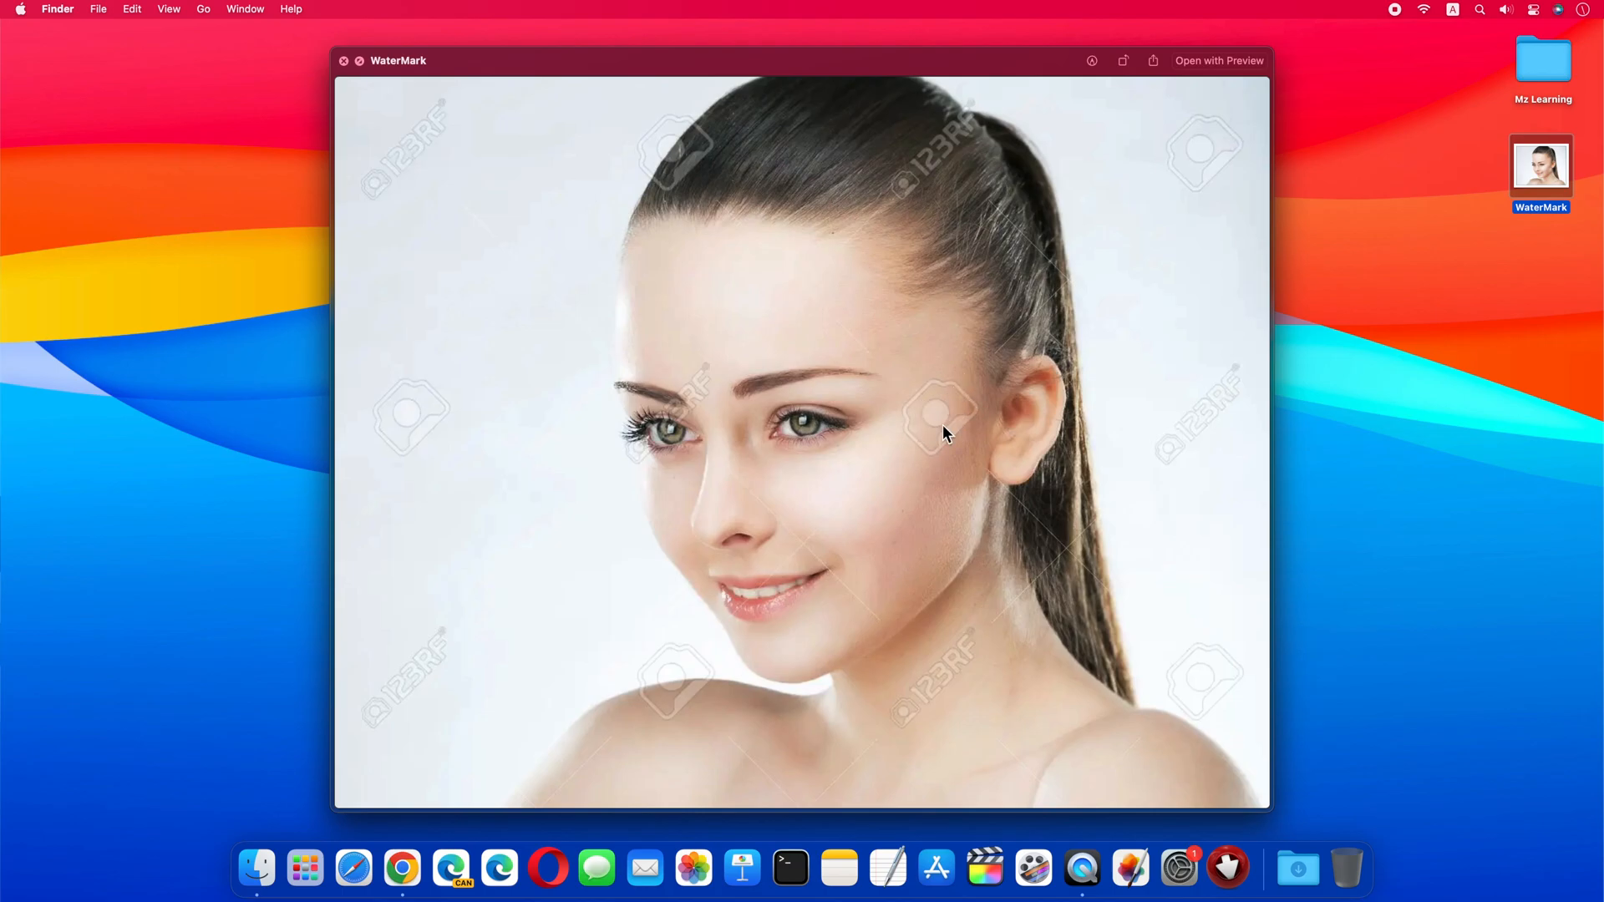
mouse_move(678, 428)
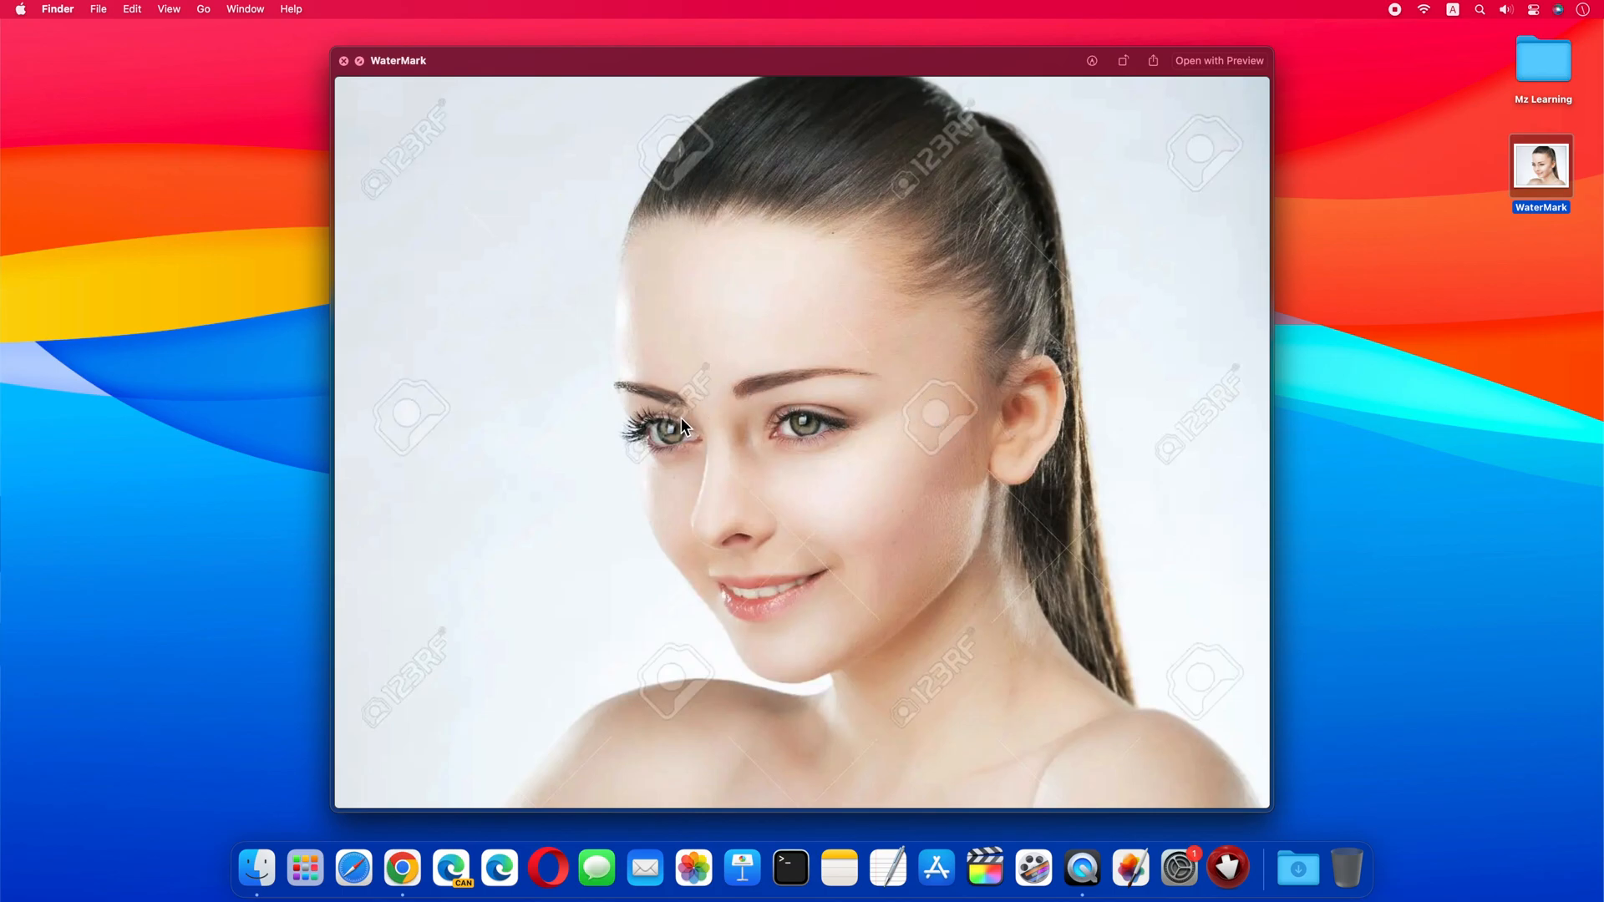
mouse_move(681, 175)
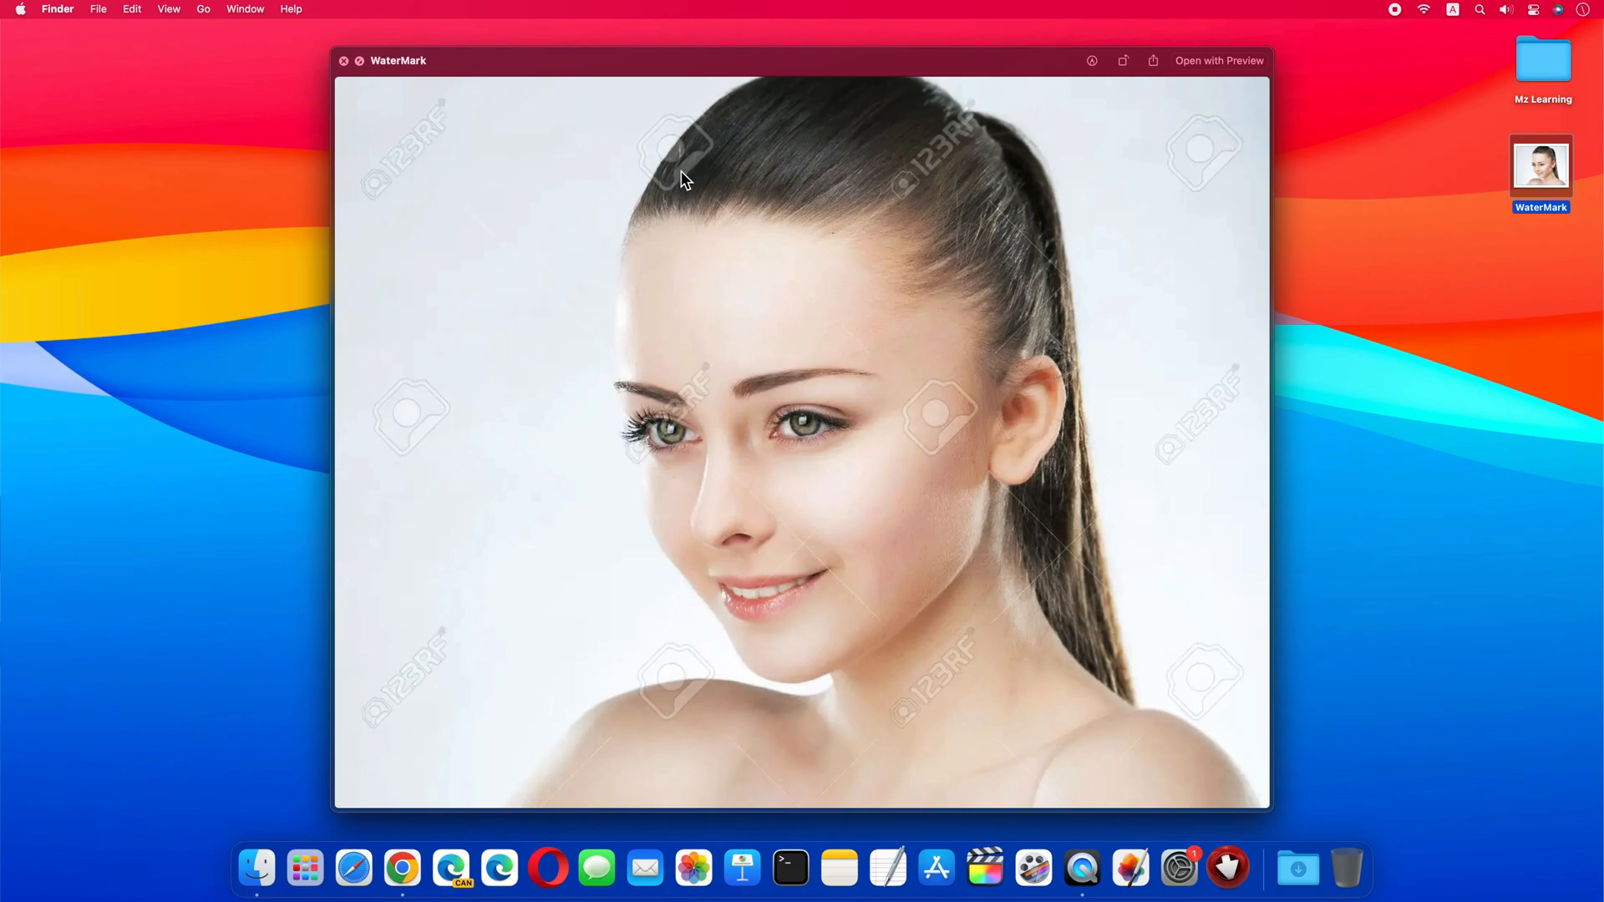
mouse_move(458, 96)
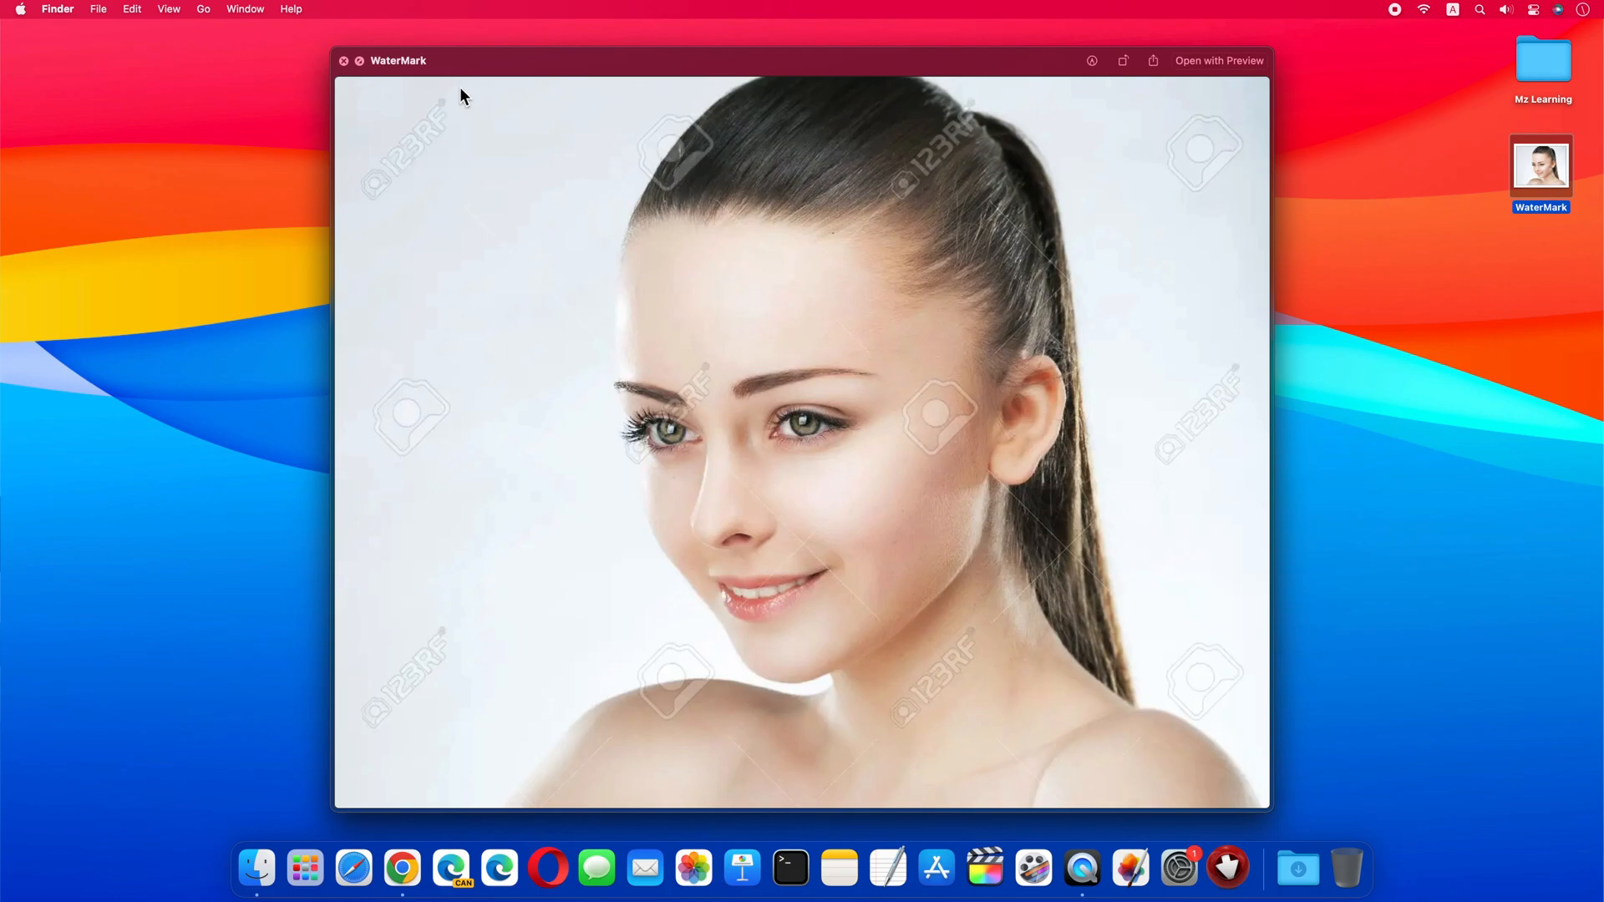
Close the Quick Look preview of the watermarked WaterMark portrait
left_click(343, 59)
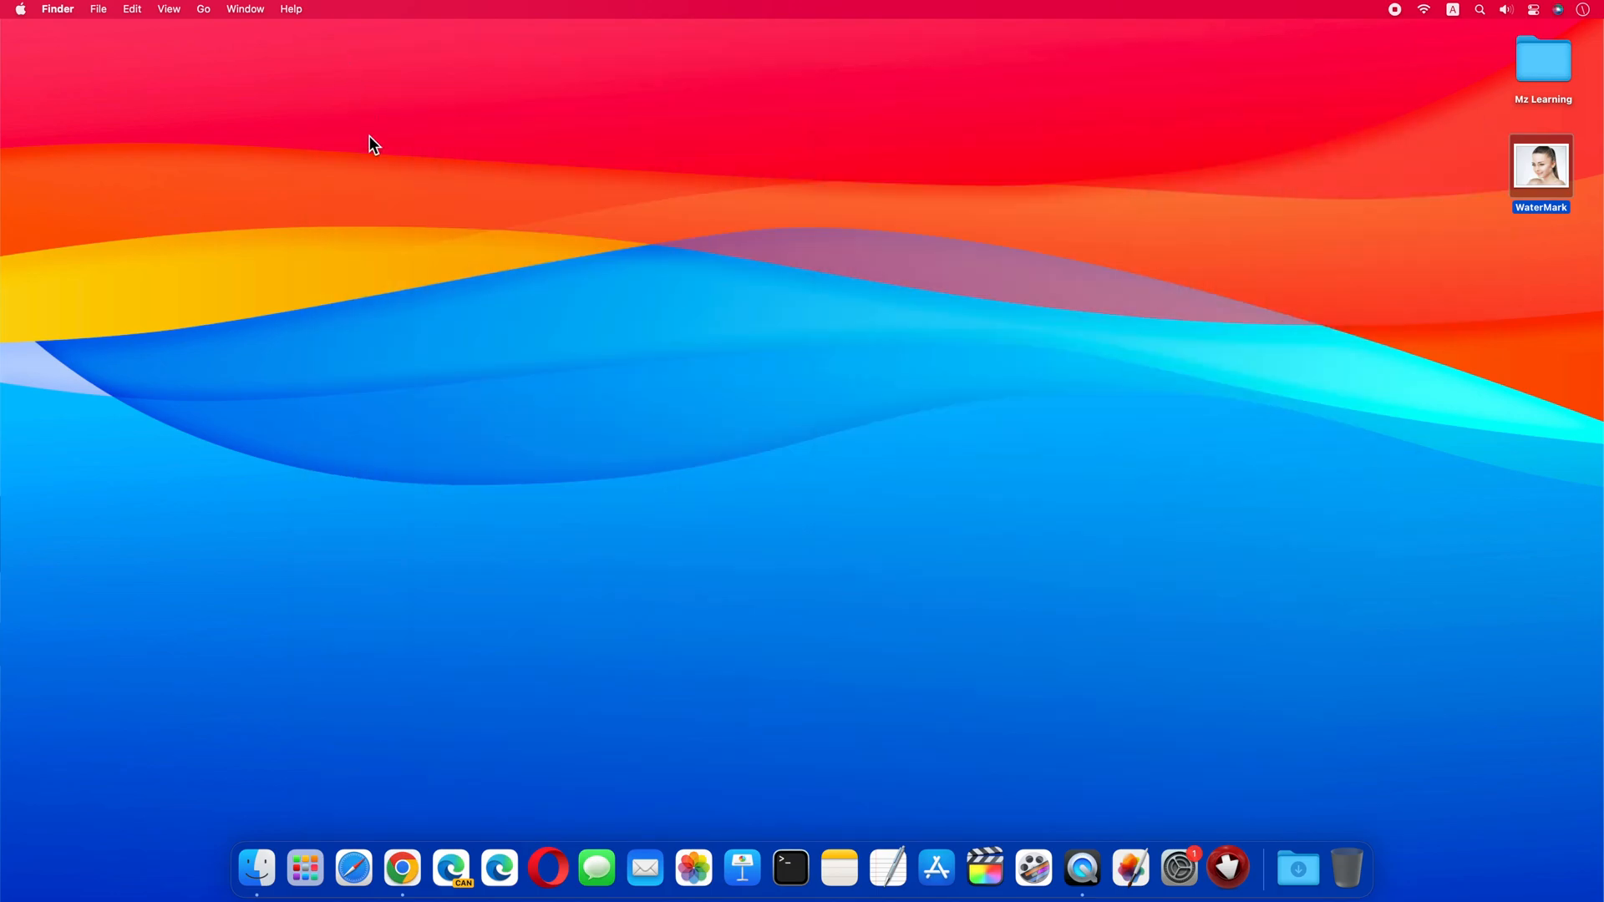
Launch Chrome, go to watermarkremover.io/upload, and open the paste-image-URL box
left_click(402, 869)
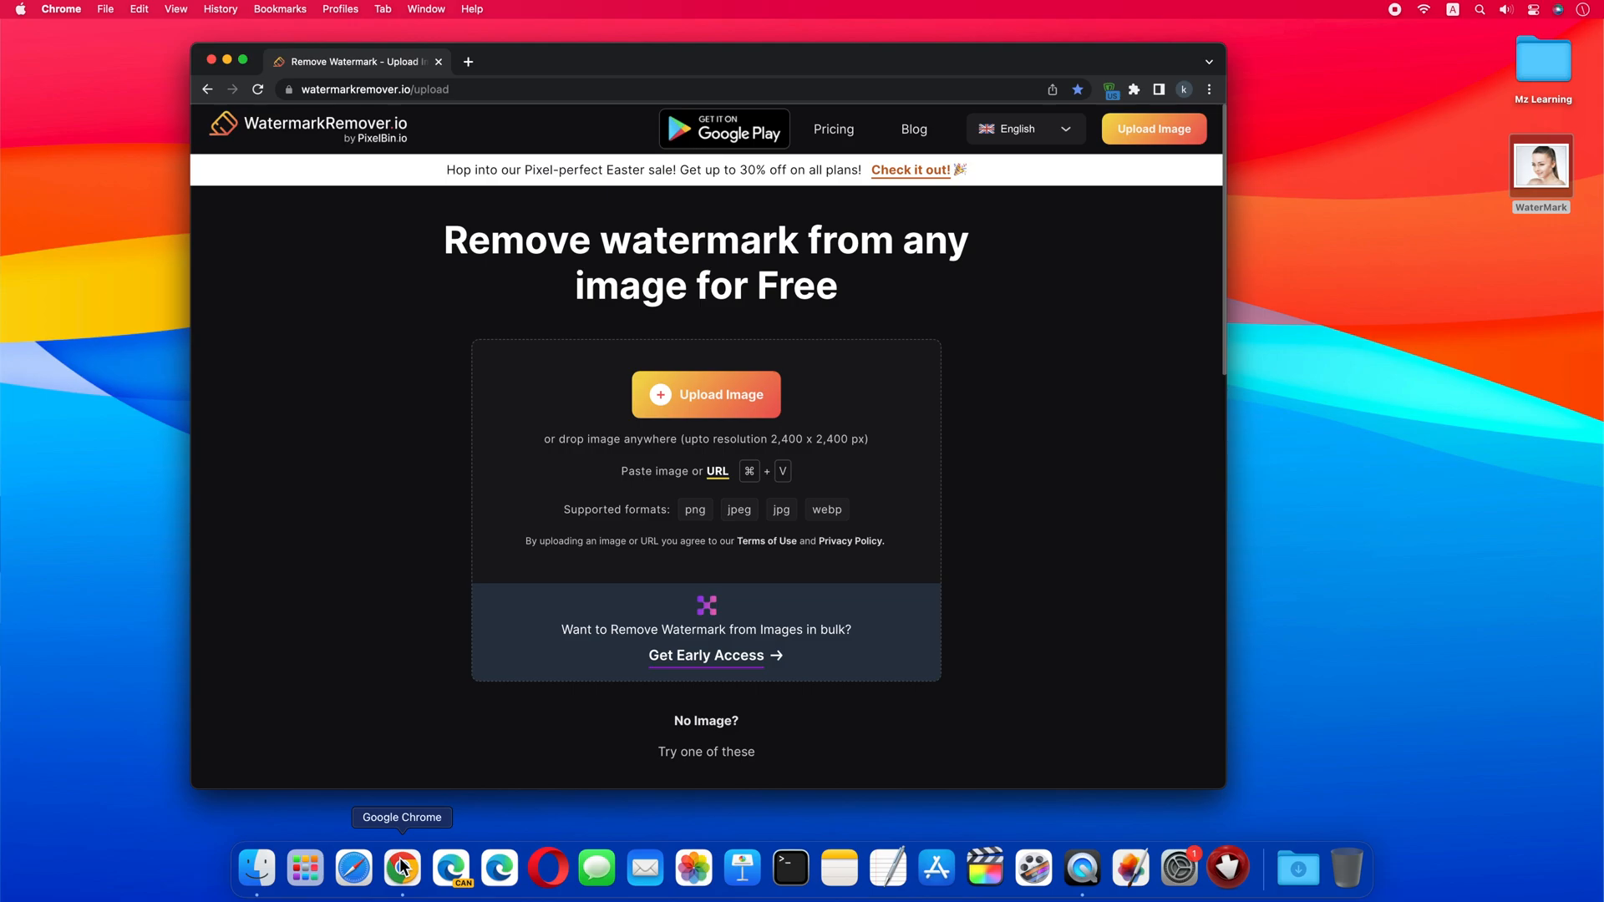
mouse_move(1340, 356)
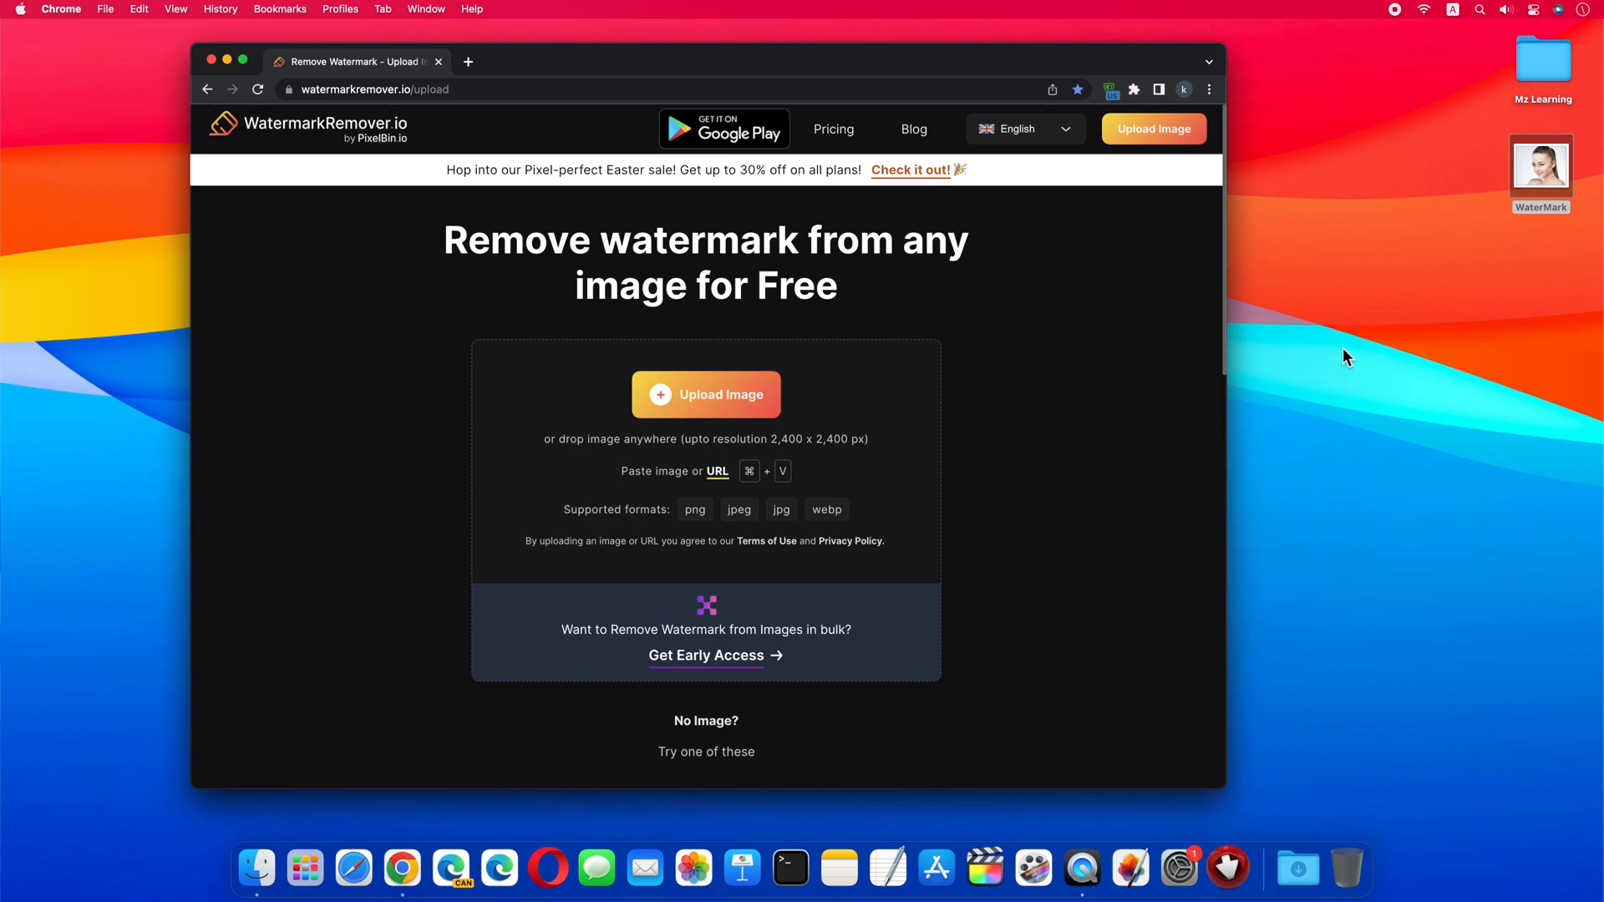
left_click_drag(1541, 164, 838, 393)
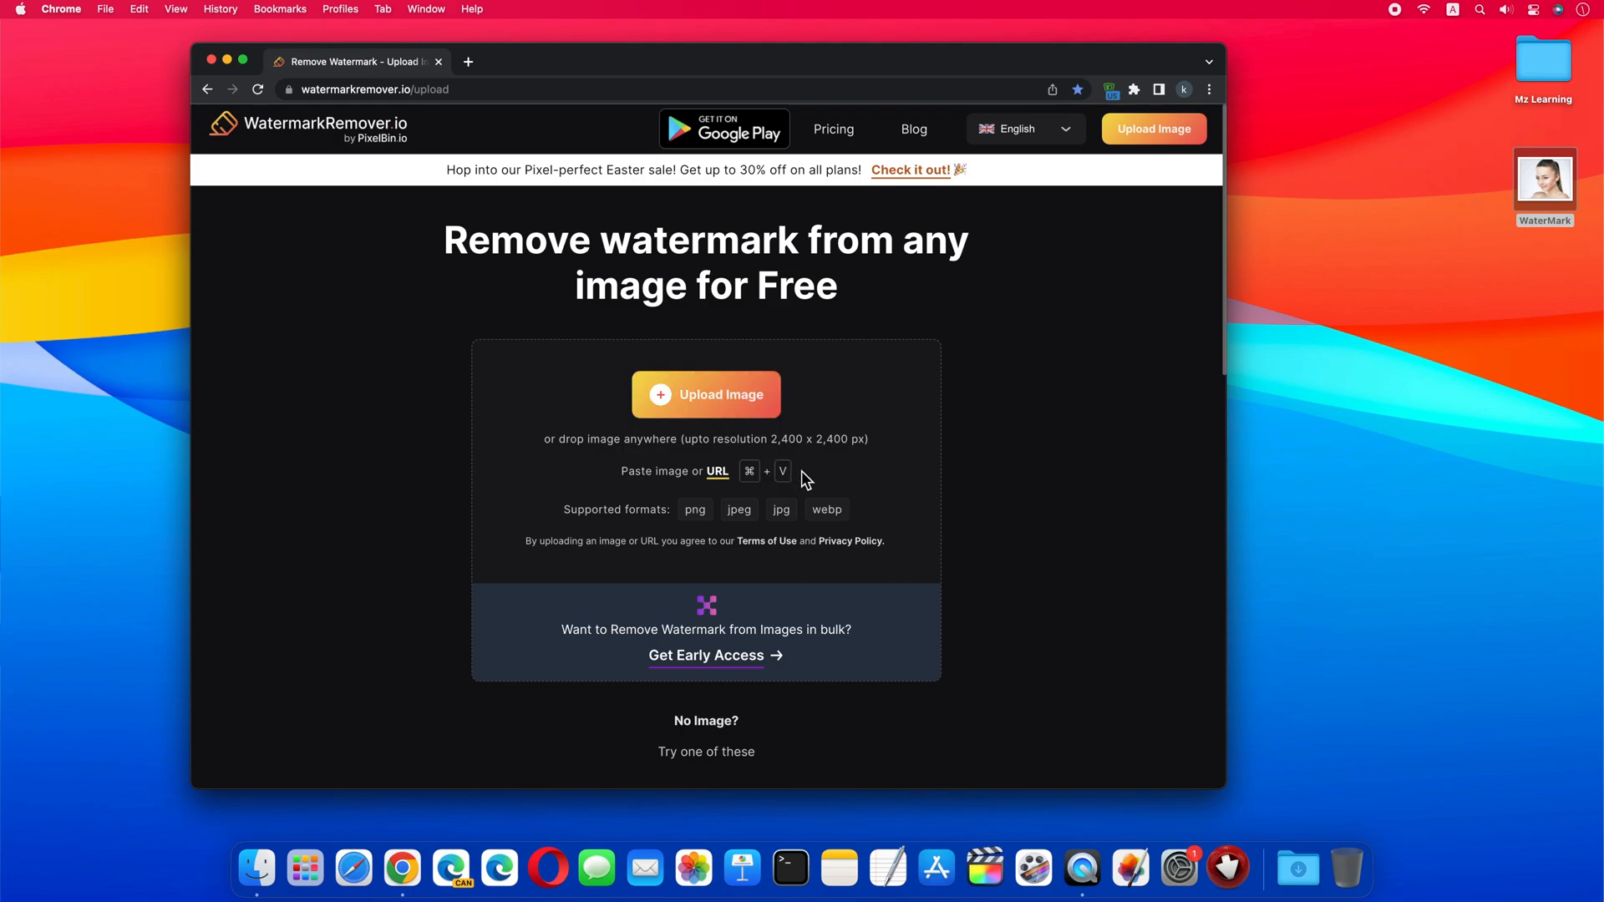
left_click(717, 471)
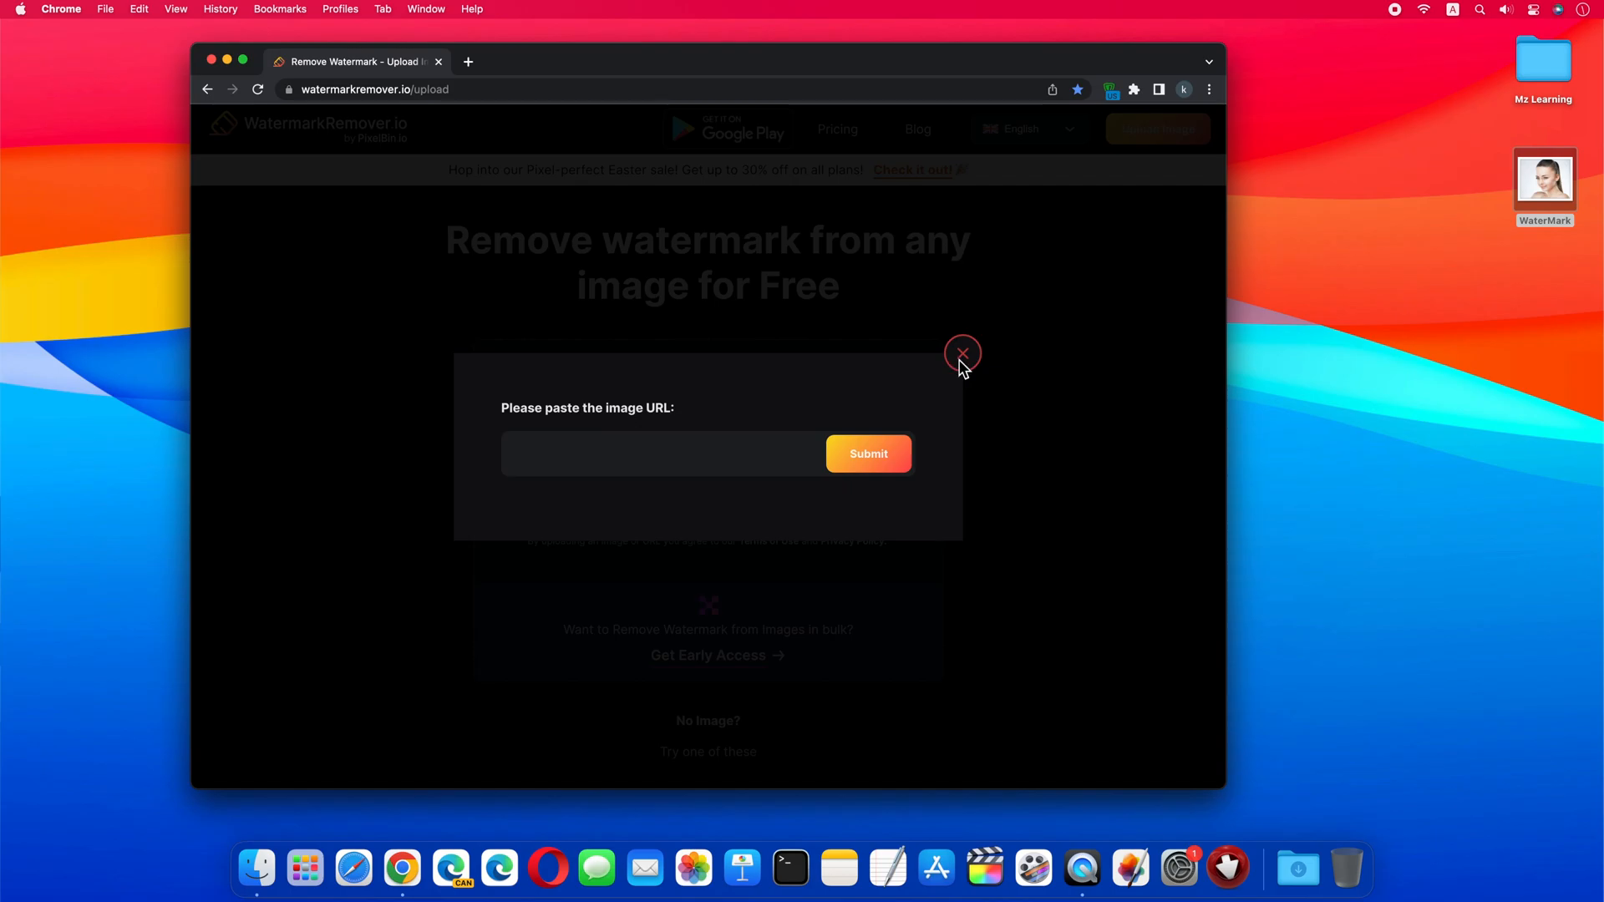
Dismiss the URL box and drag the WaterMark photo from the desktop onto the page
left_click(962, 353)
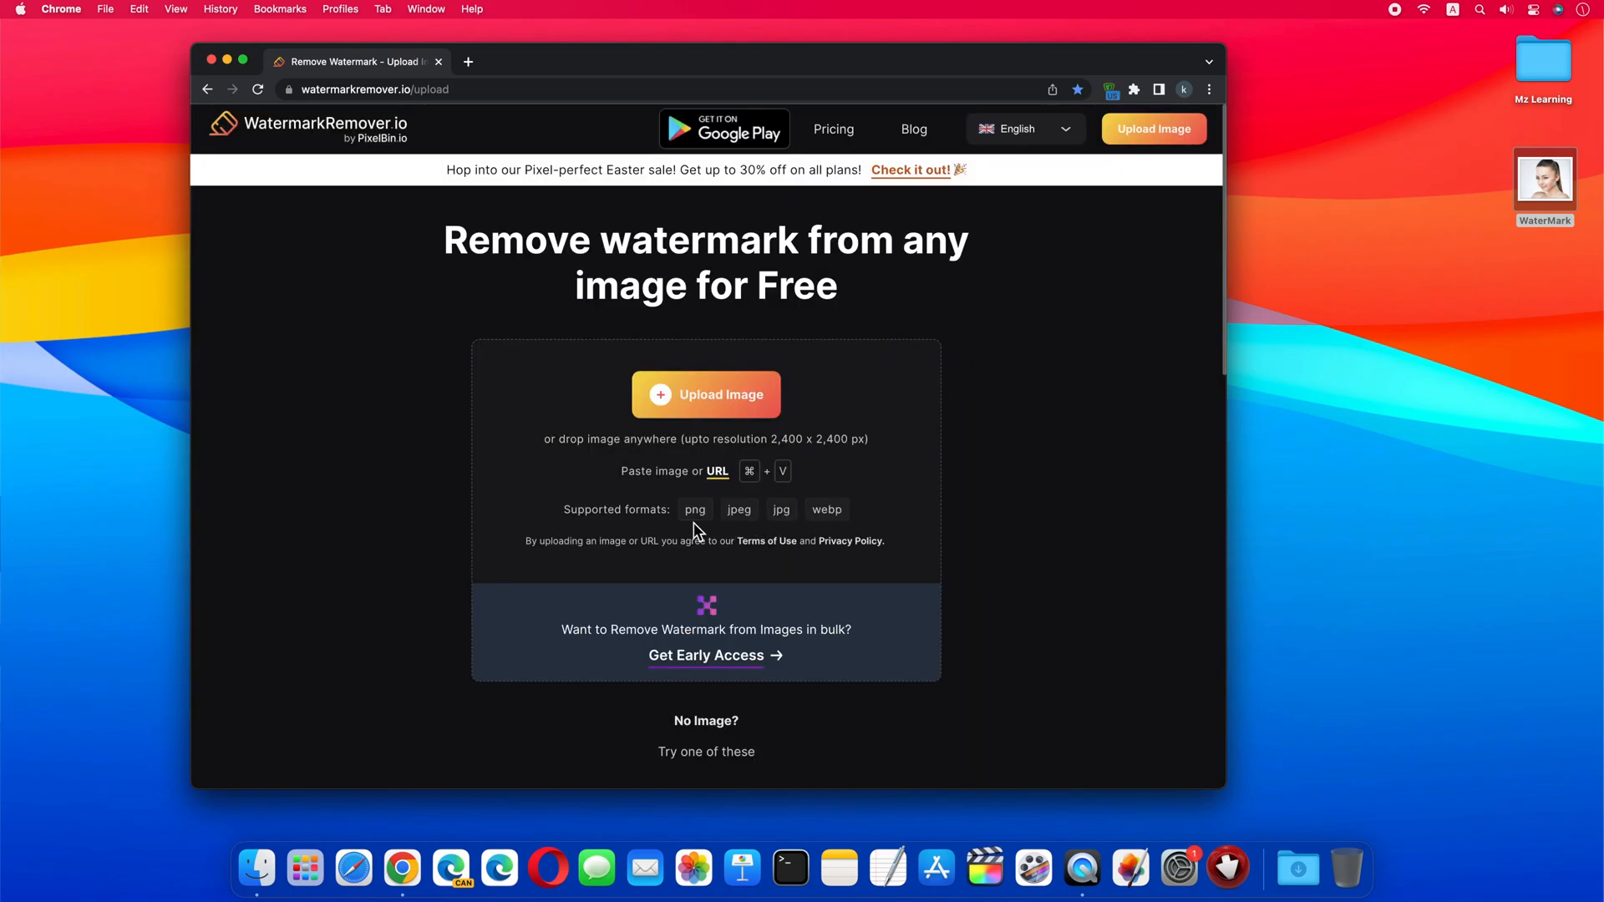
mouse_move(825, 542)
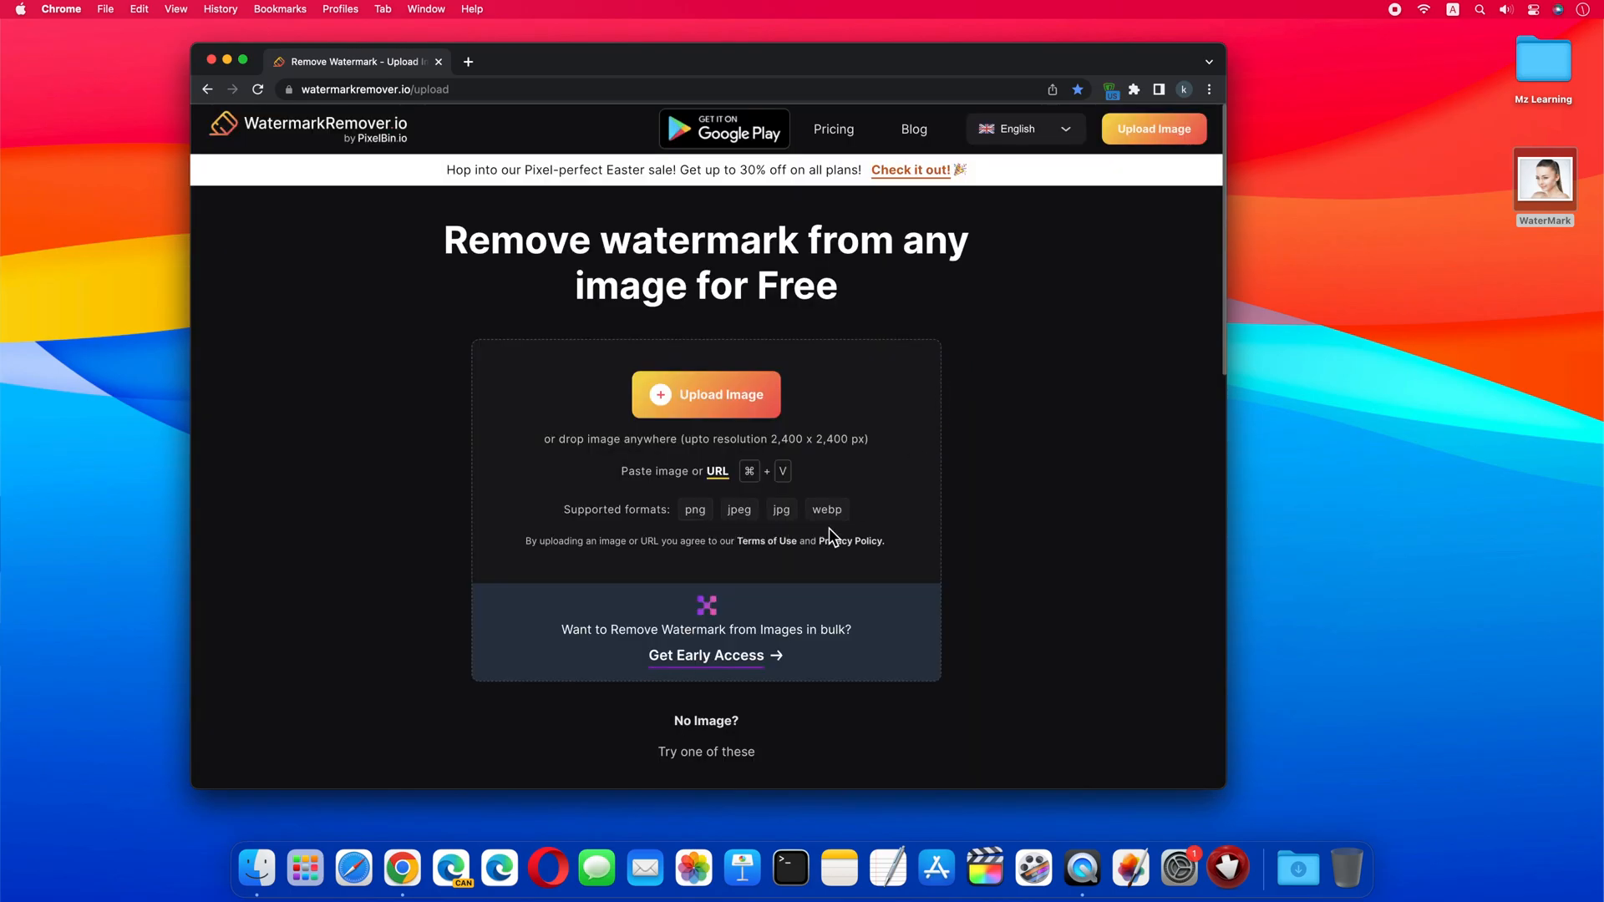
left_click_drag(1544, 187, 938, 419)
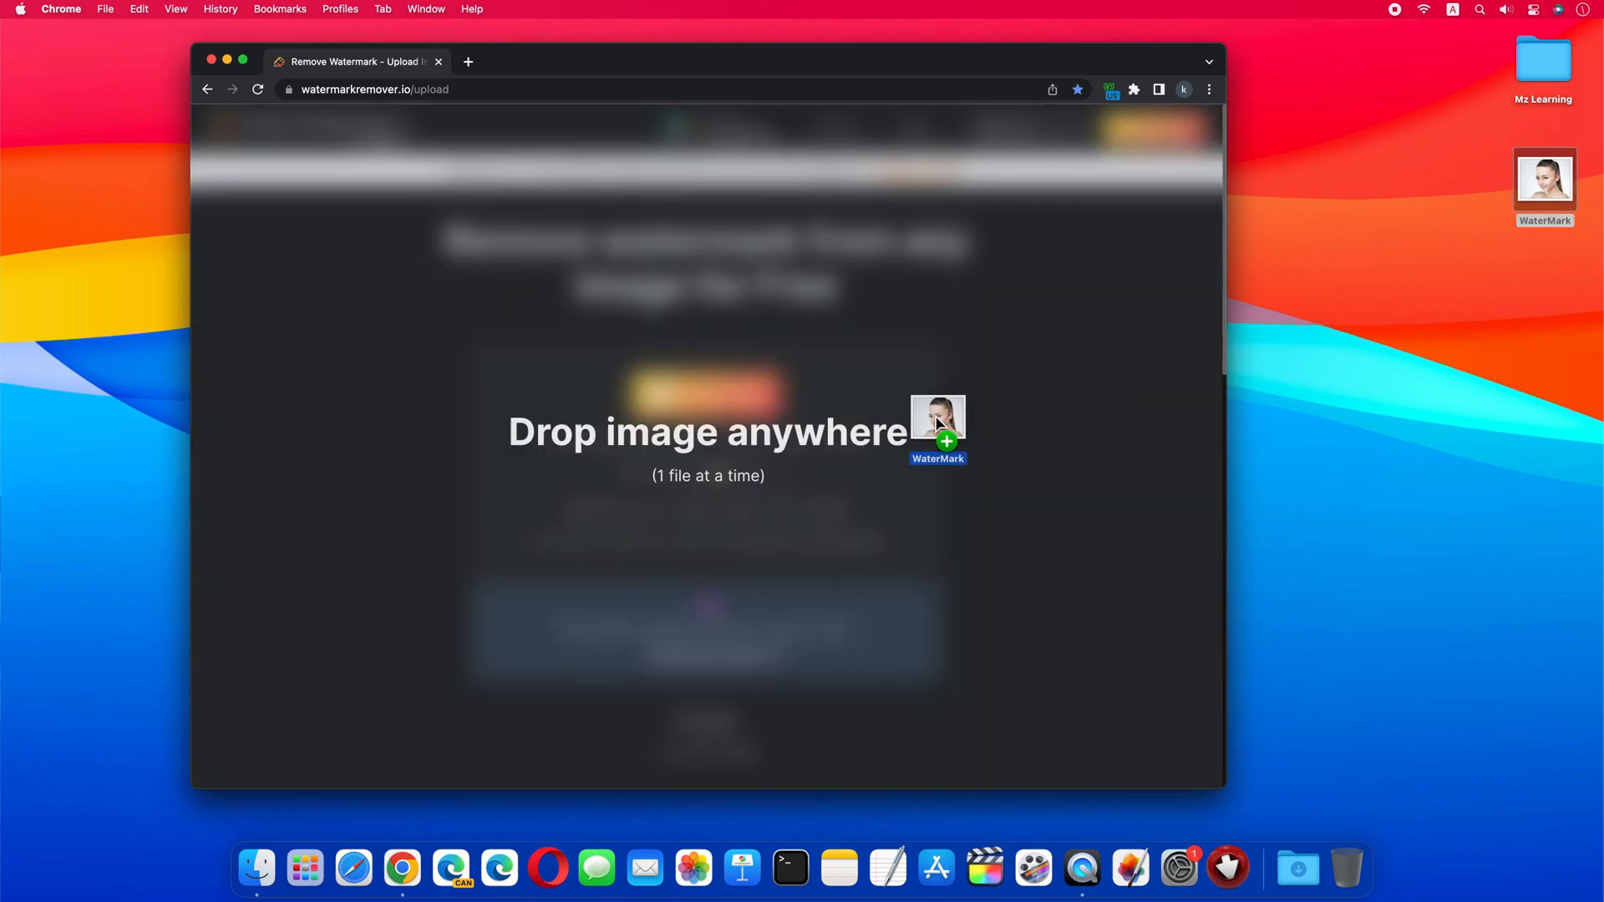
Drop the WaterMark photo to upload it and view the Original / Watermark Removed comparison
left_click_drag(937, 417, 706, 430)
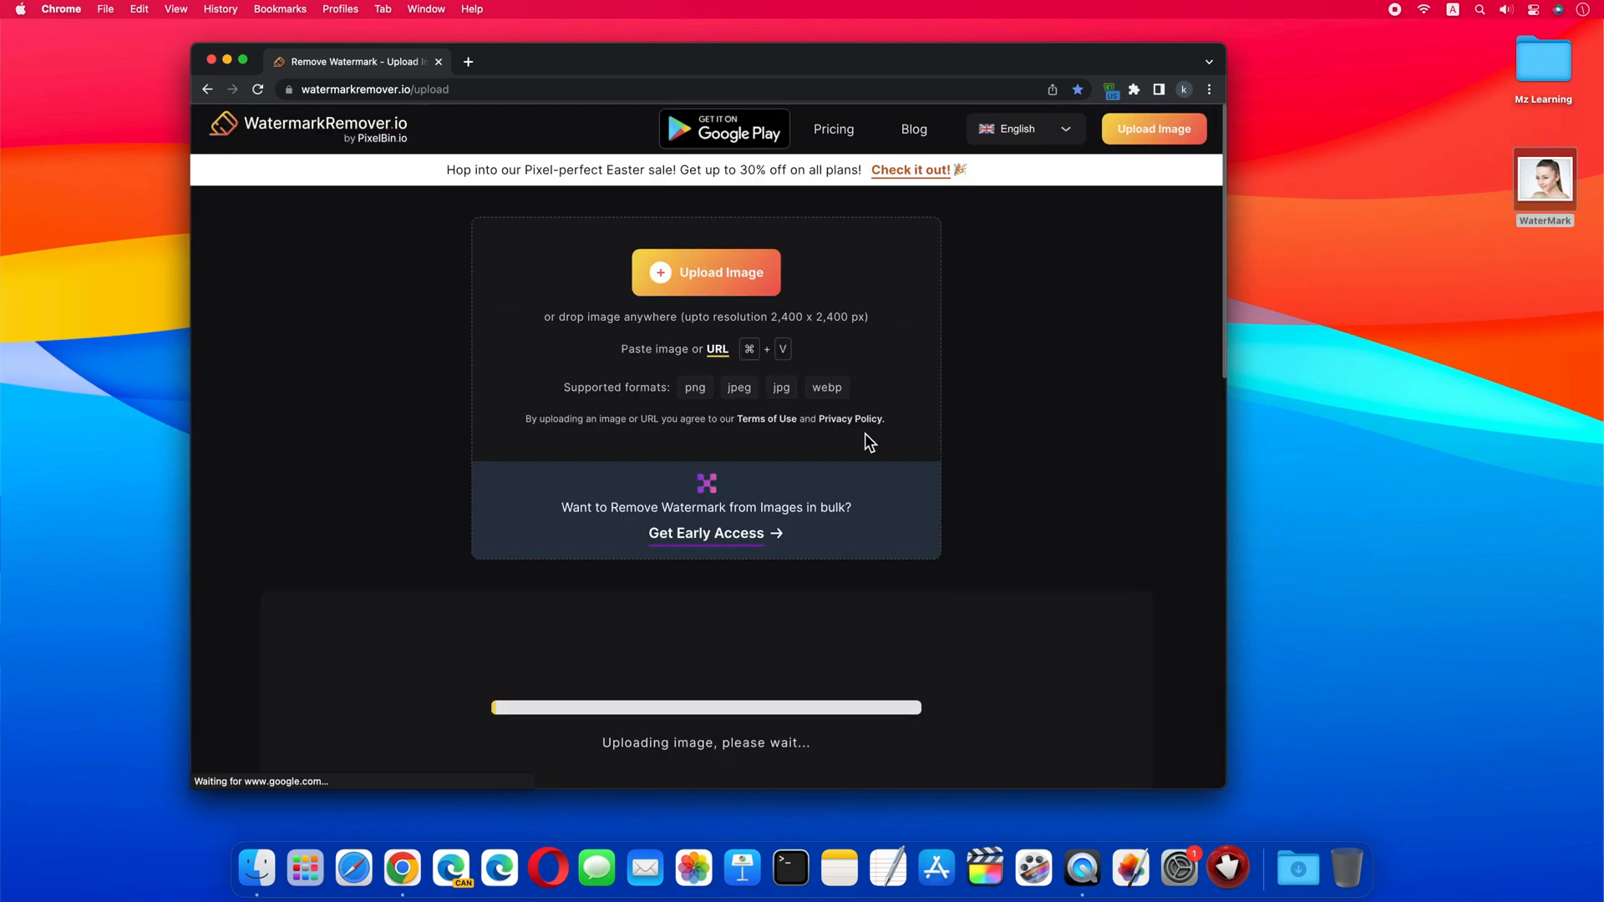
scroll("down", 3)
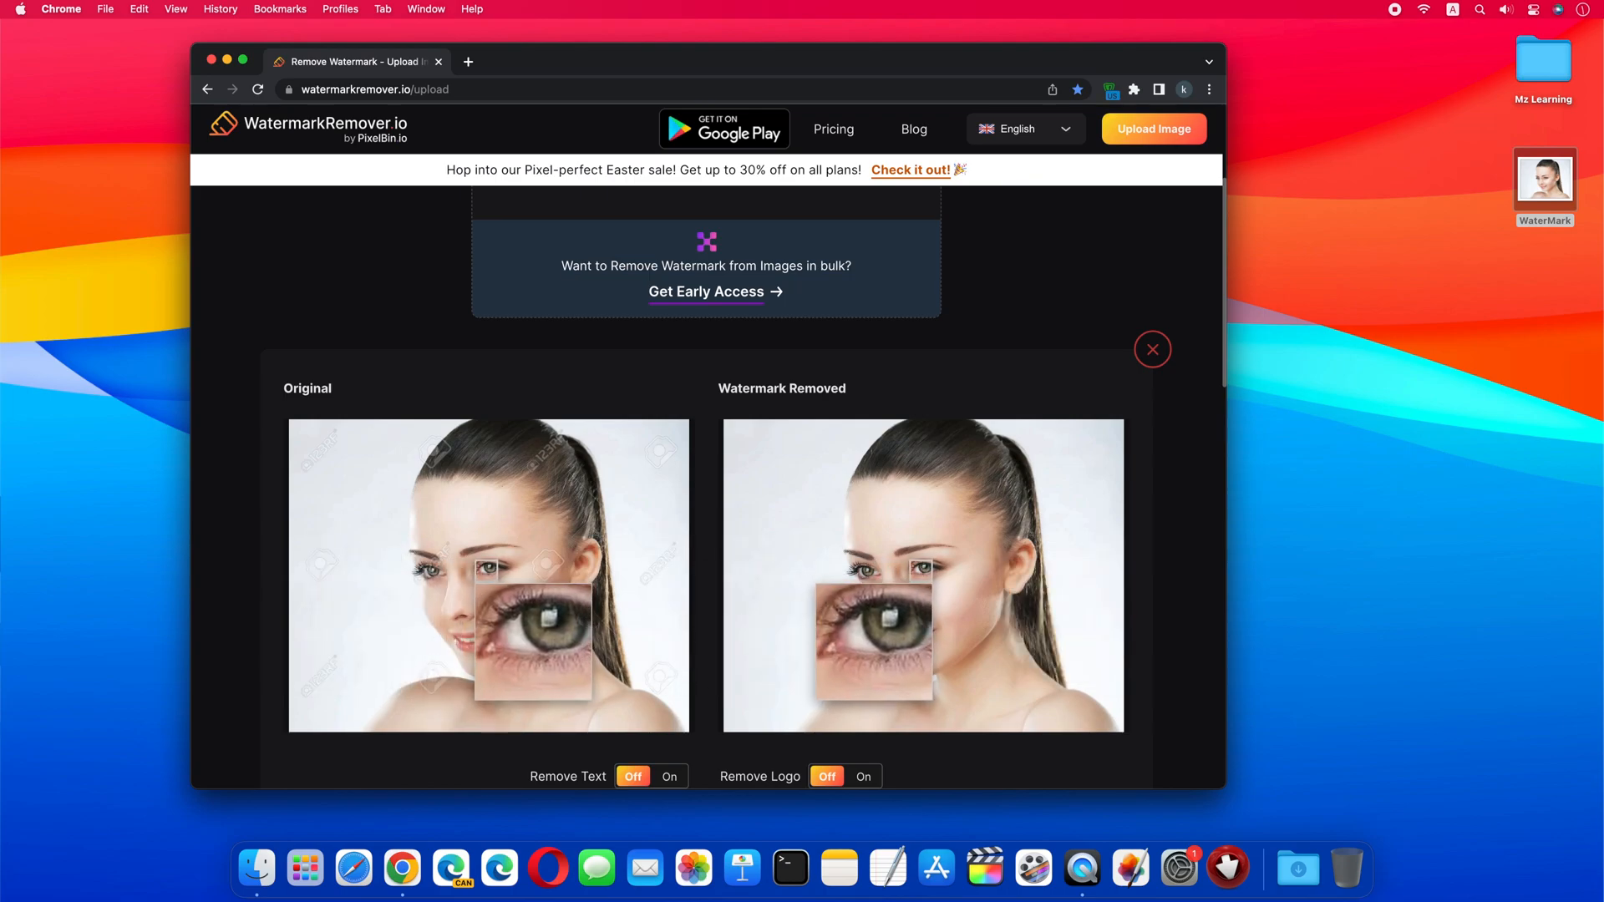
Download the watermark-free JPEG using the Download Image button below the comparison
scroll("down", 3)
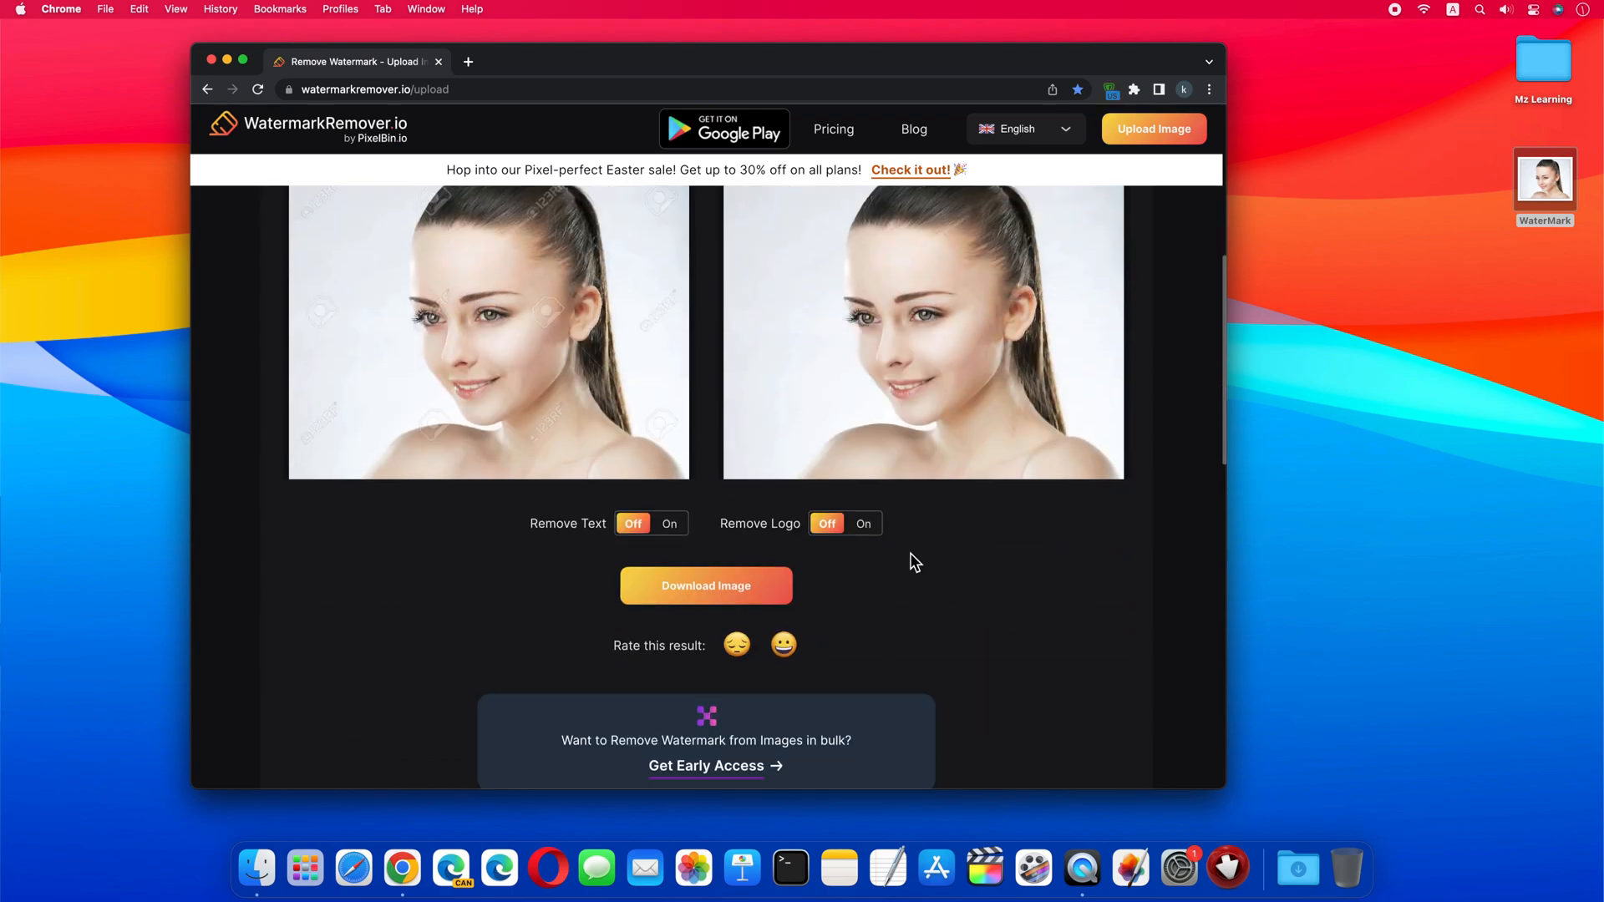
mouse_move(645, 555)
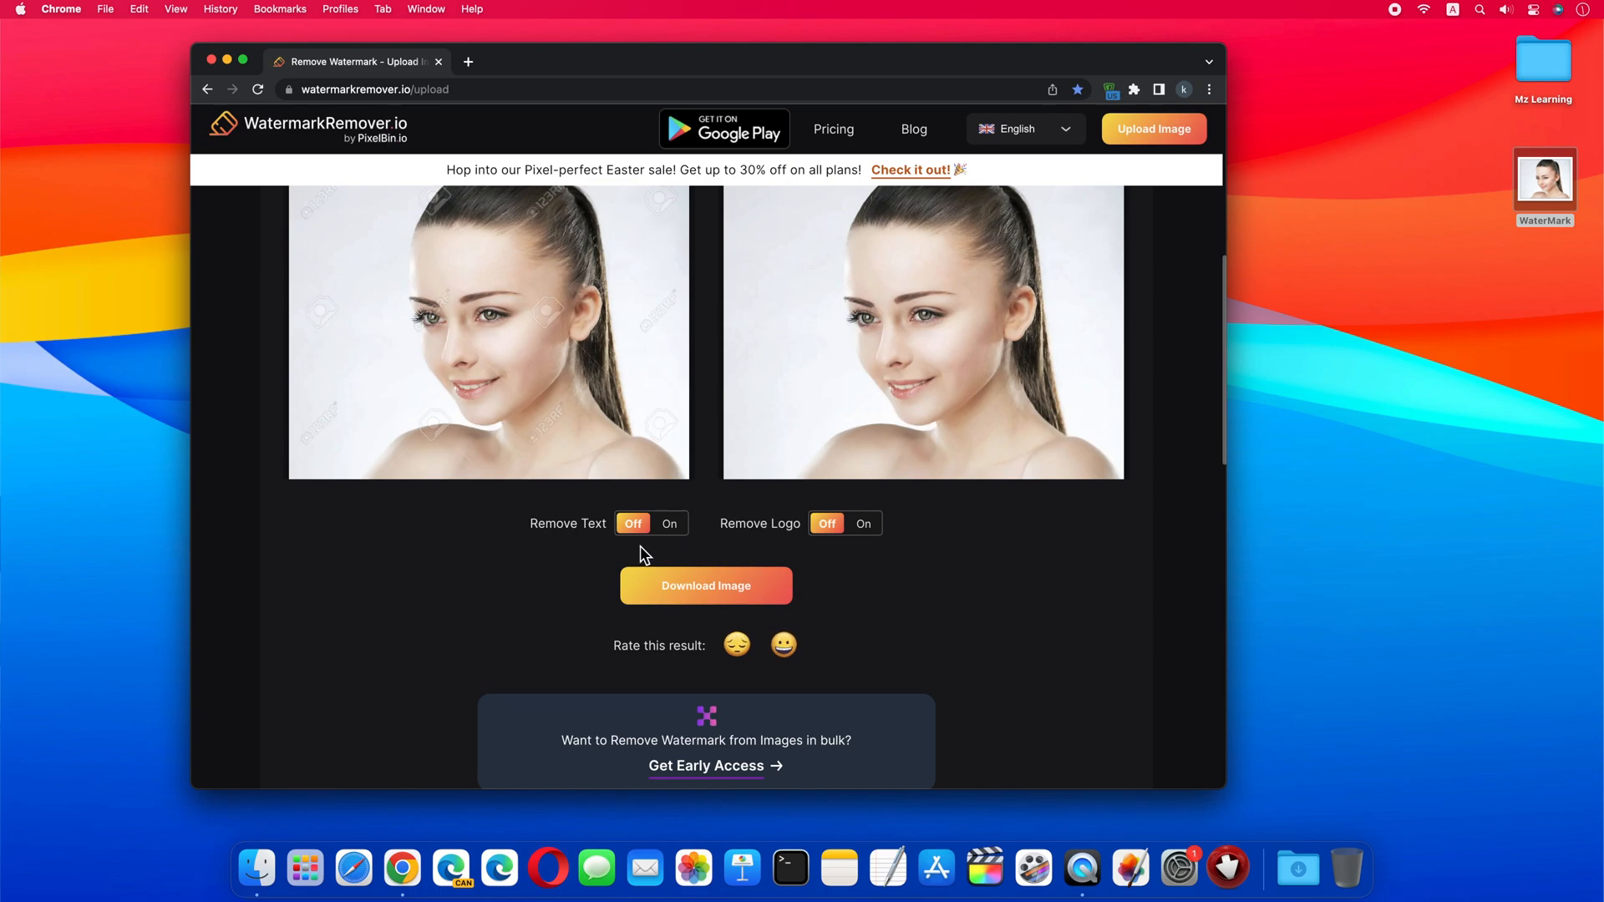
mouse_move(835, 553)
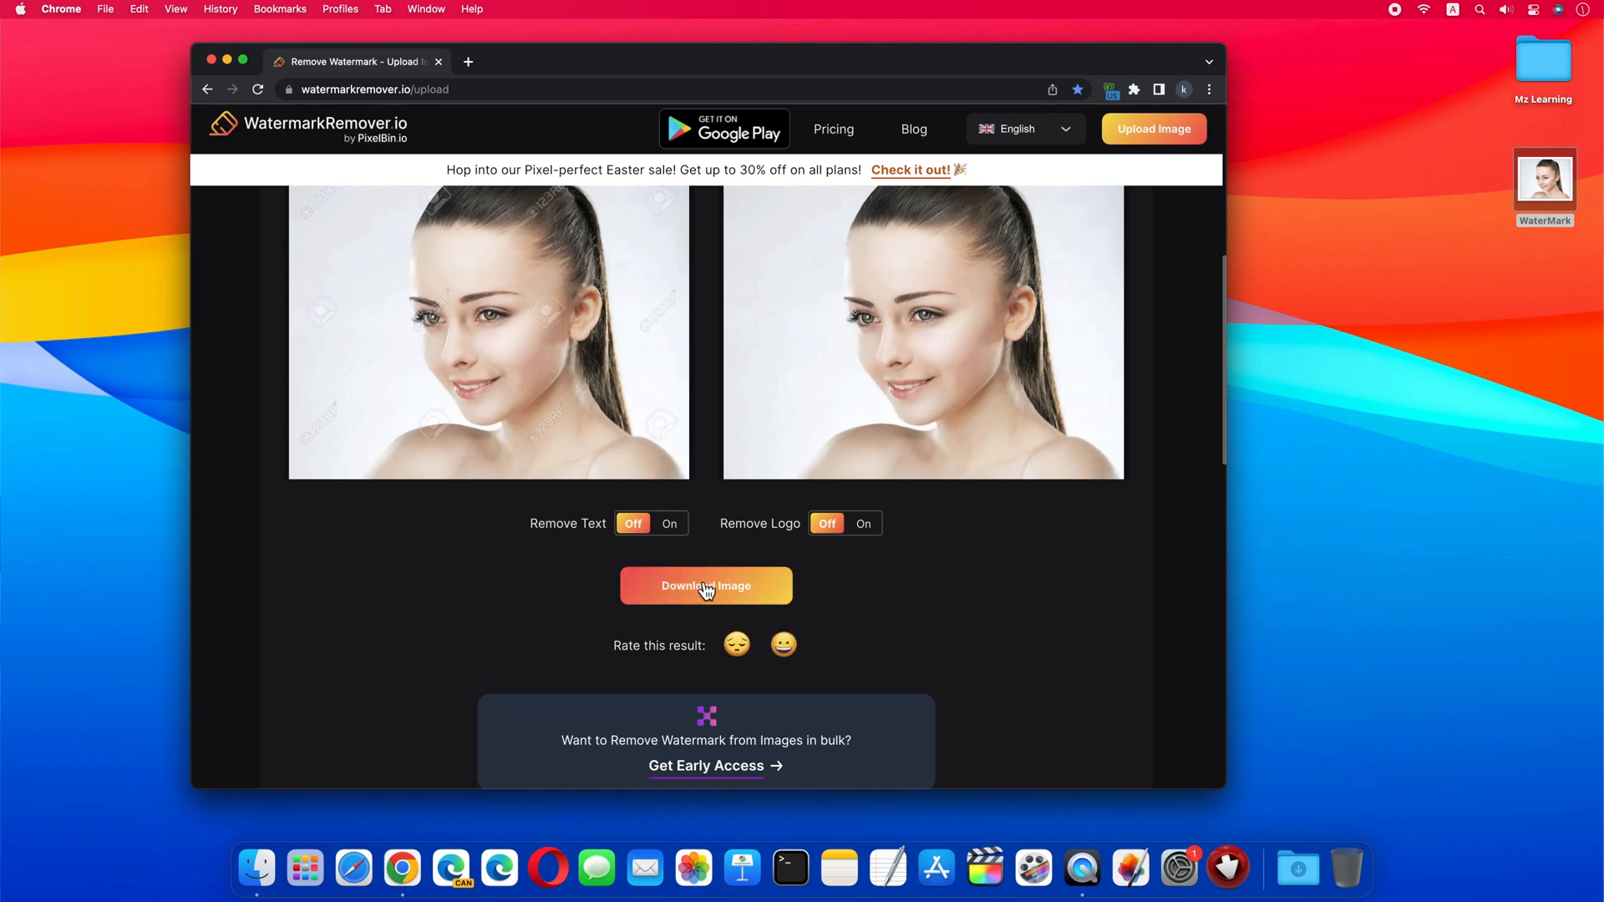
left_click(706, 586)
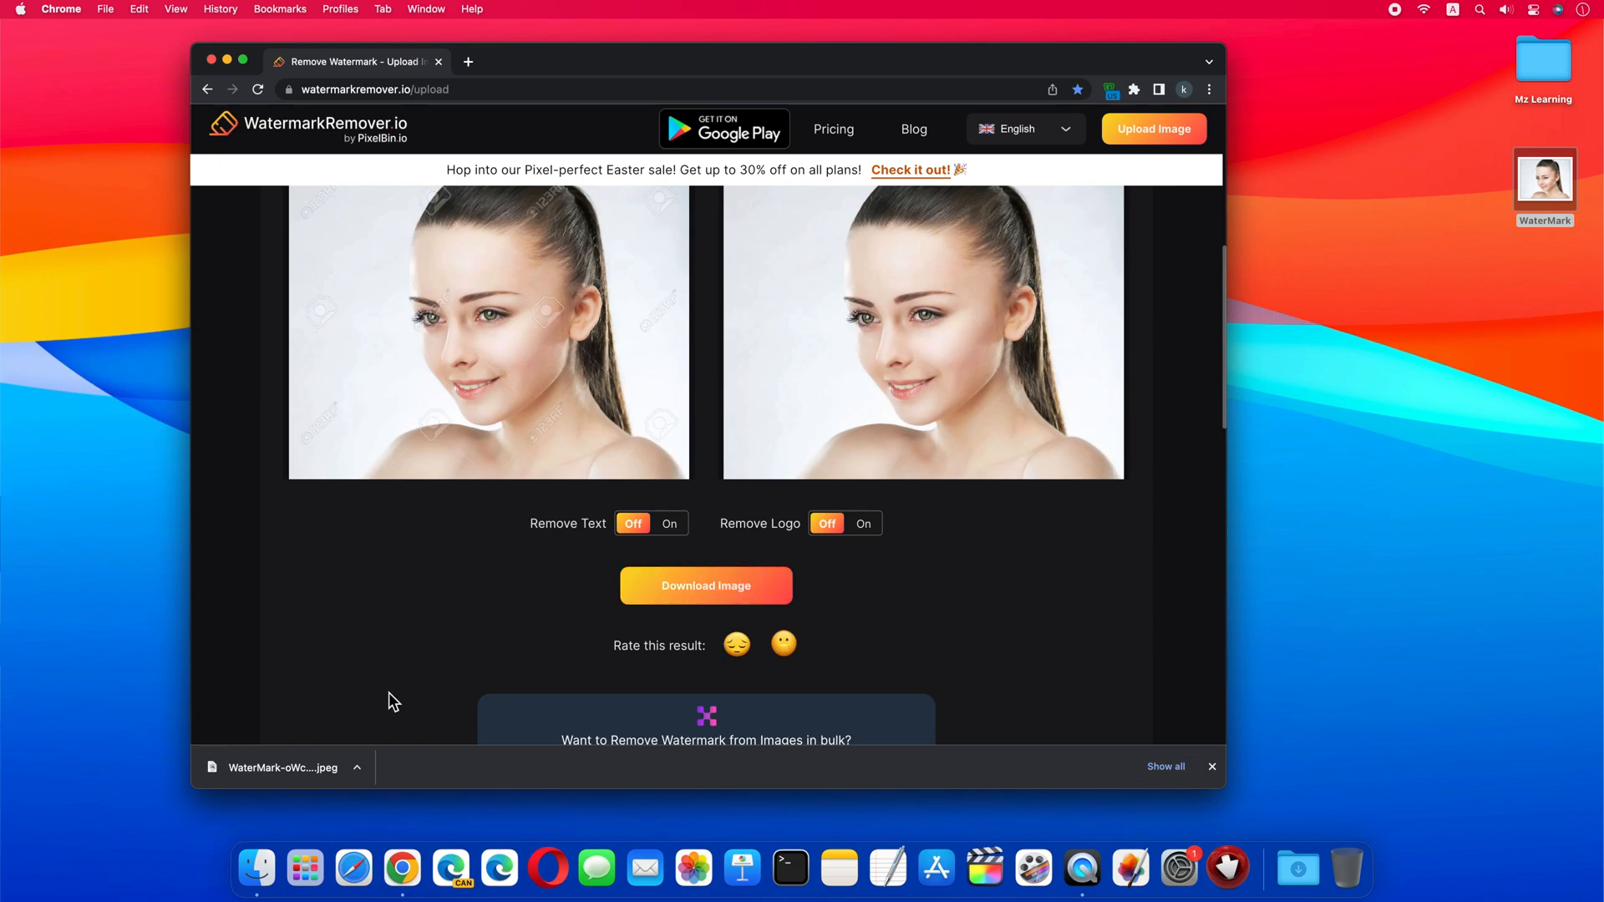
Open the downloaded watermark-free portrait from Chrome's downloads bar
left_click(357, 767)
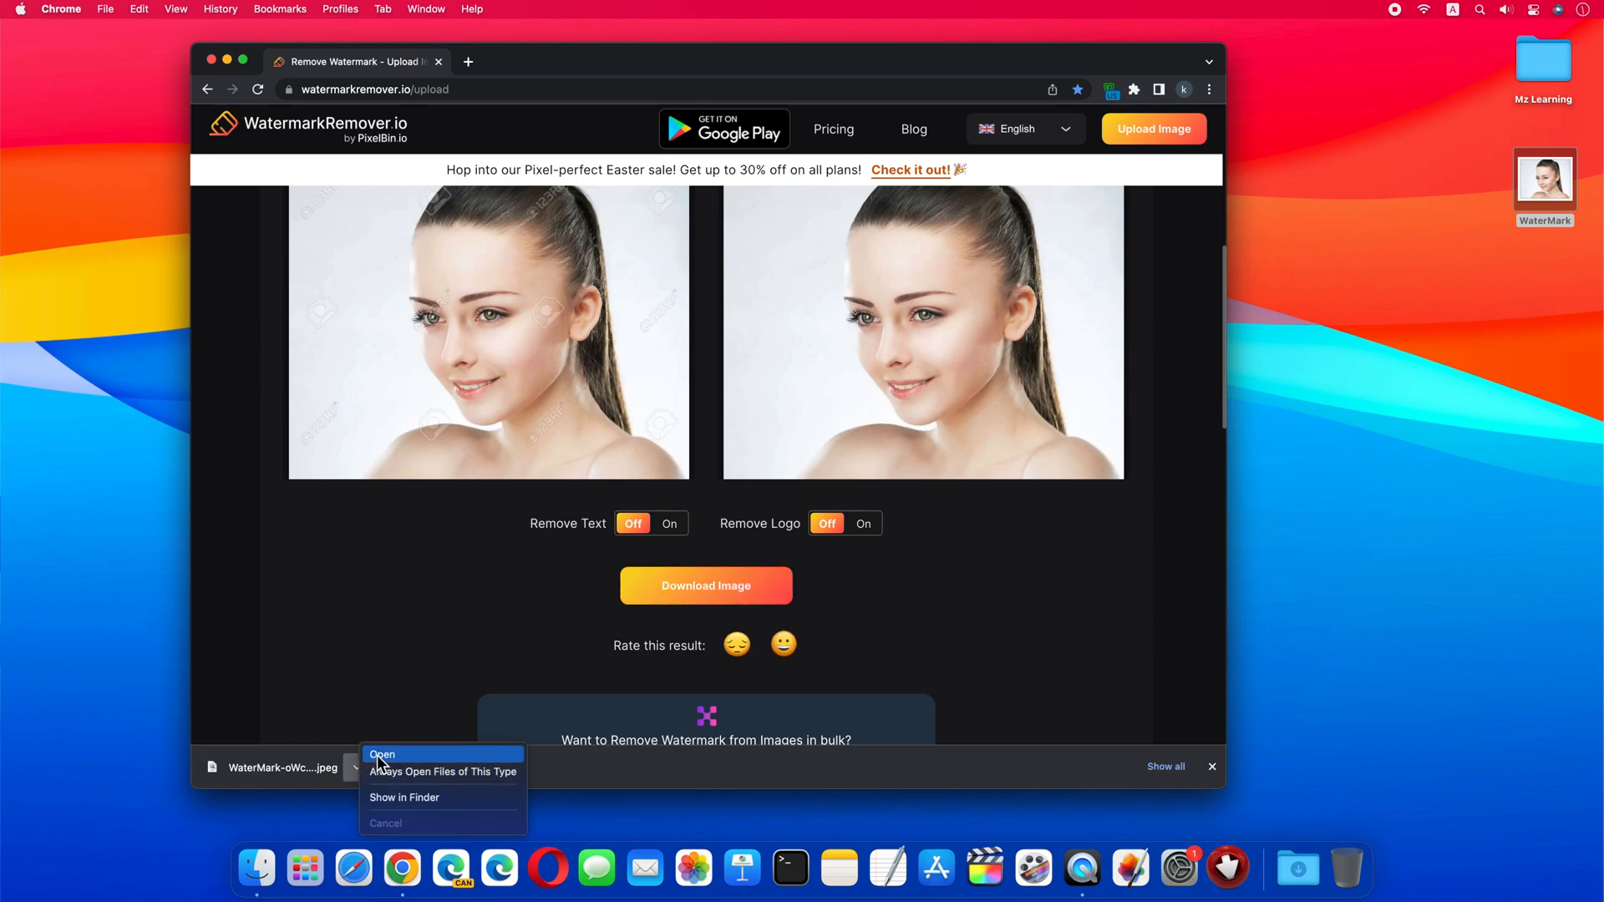
left_click(383, 754)
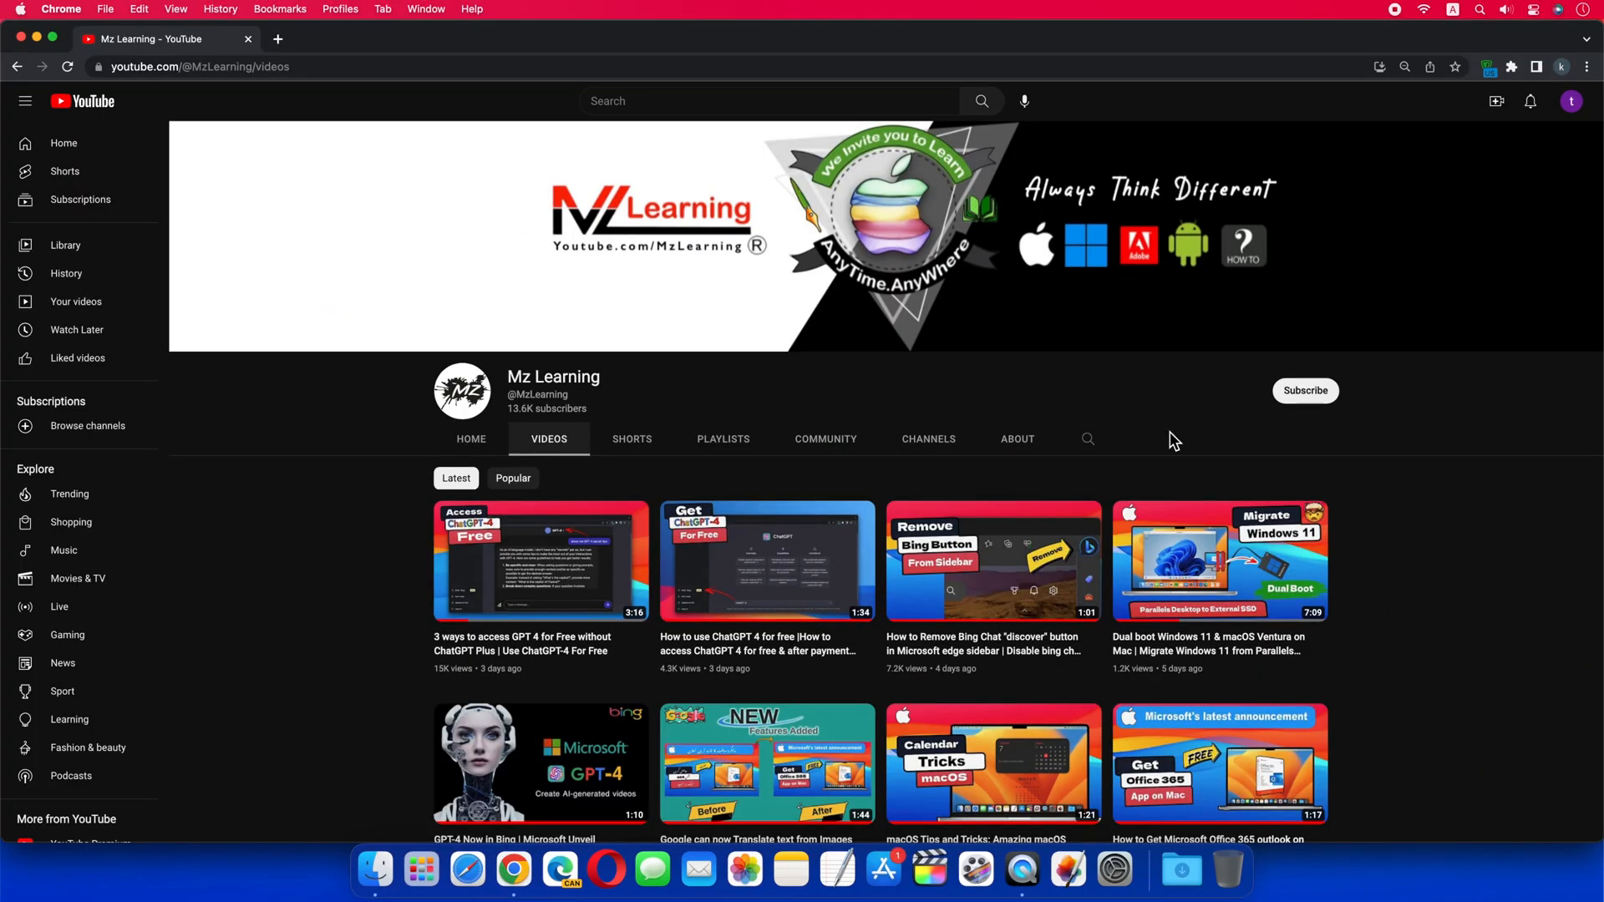
Subscribe to the Mz Learning channel and click the notification bell
left_click(1305, 390)
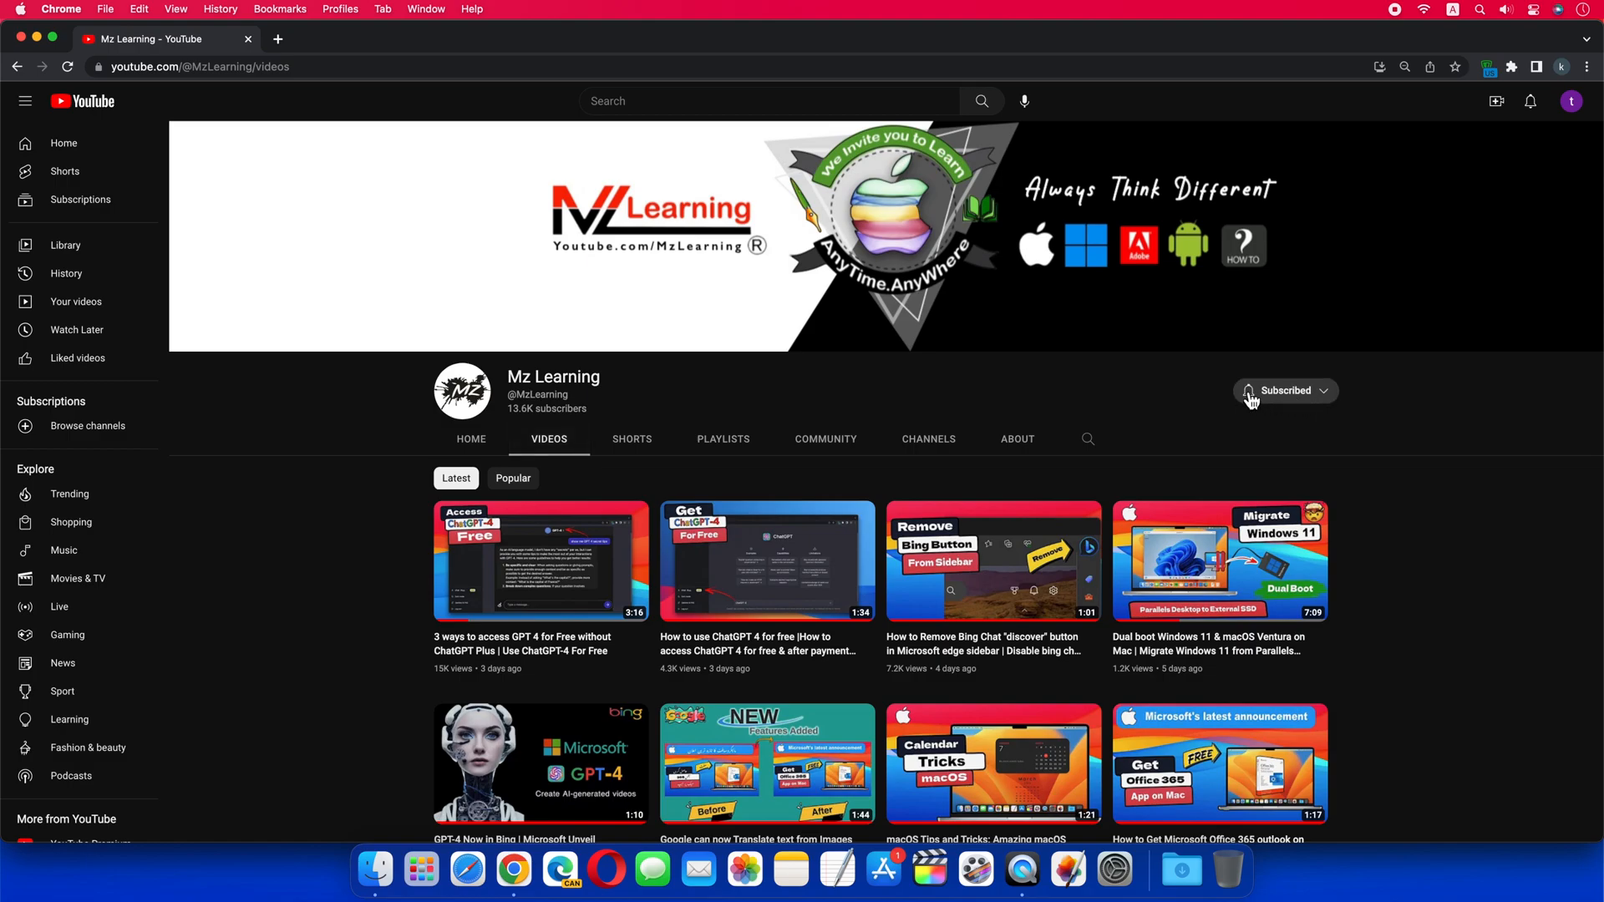
left_click(1249, 390)
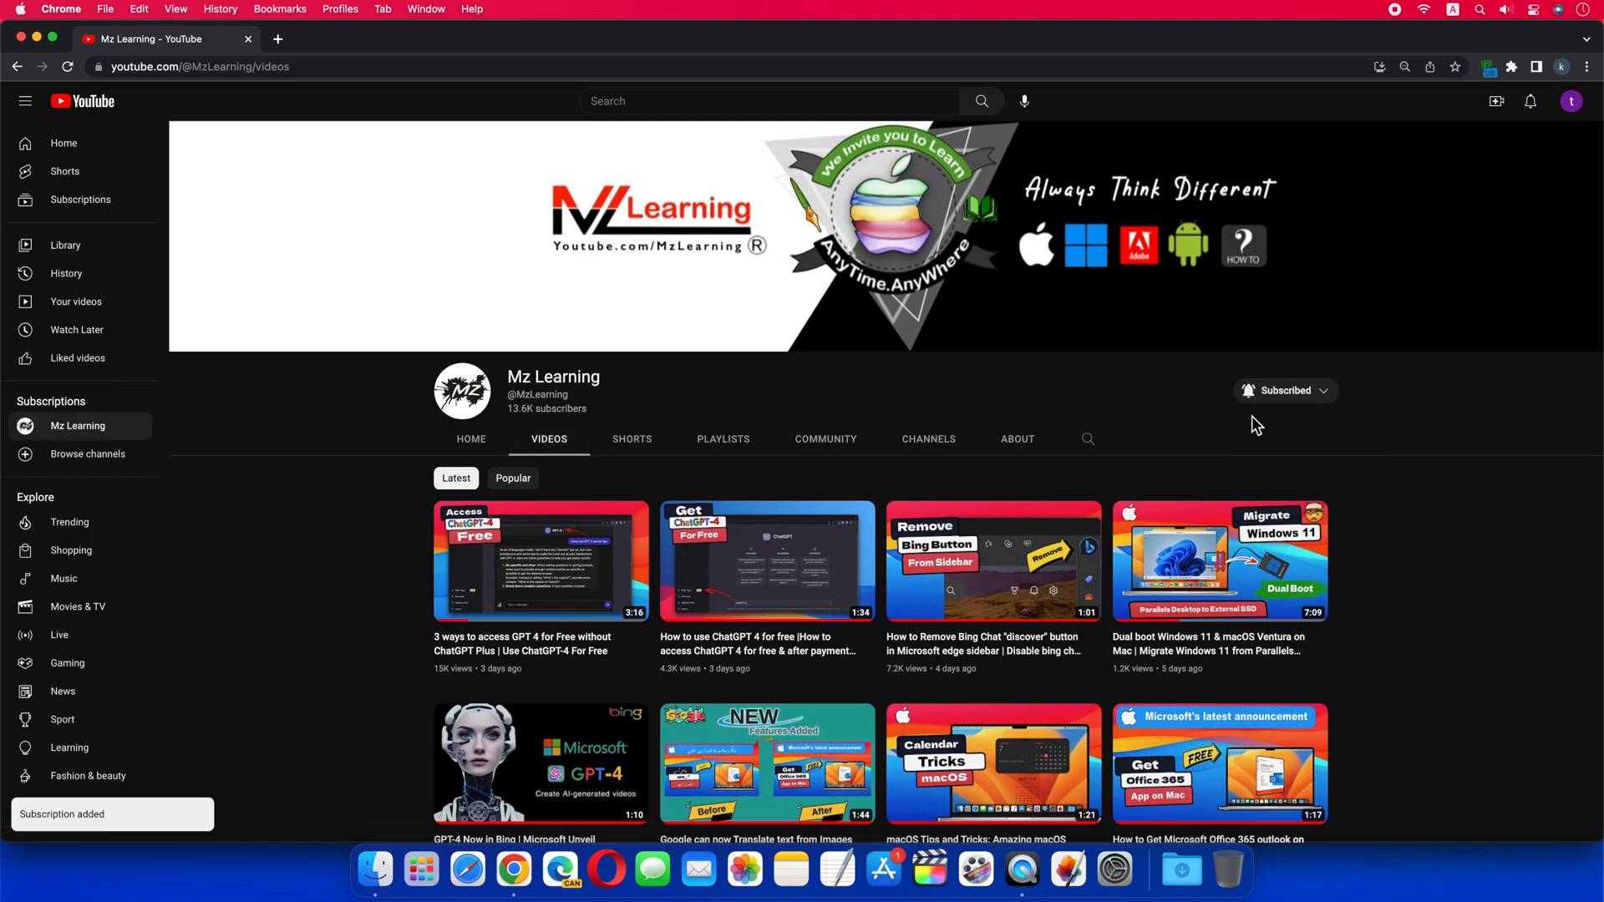